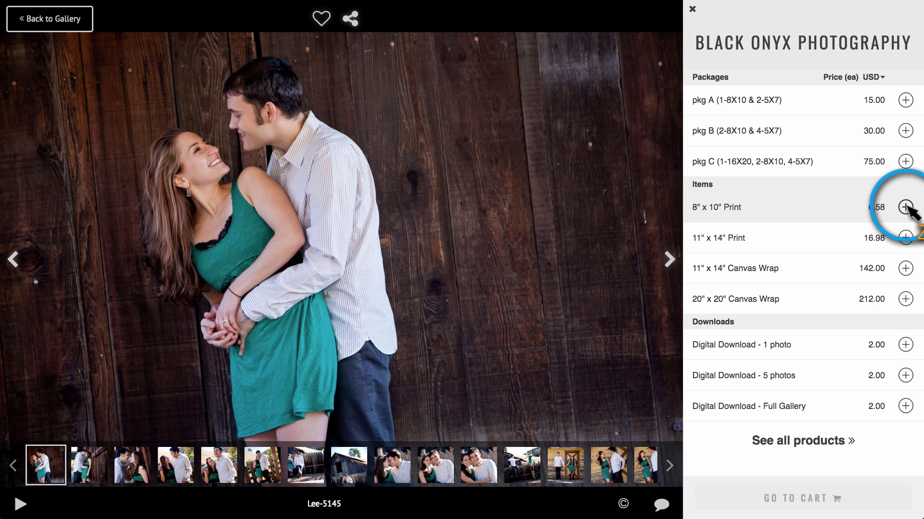
- Add the 8" x 10" and 11" x 14" prints of the photo to the cart
{"action": "left_click", "coordinate": [904, 208]}
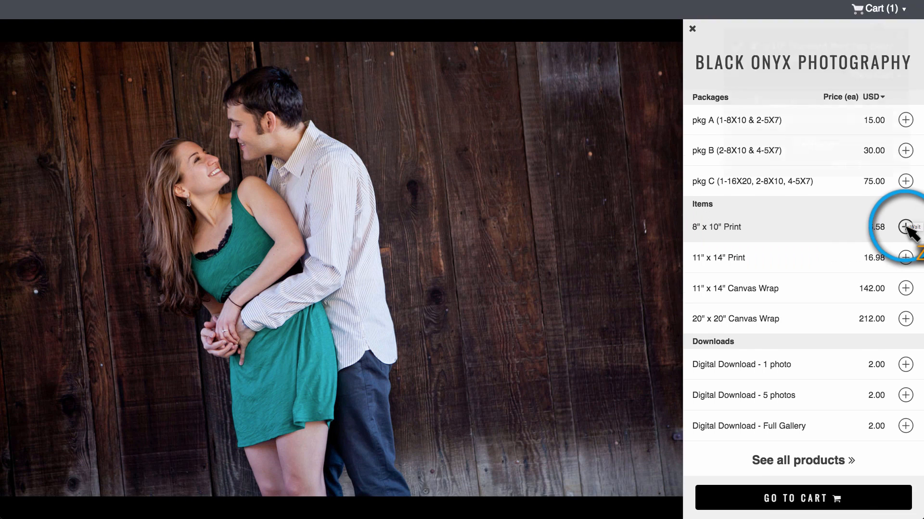
{"action": "left_click", "coordinate": [904, 226]}
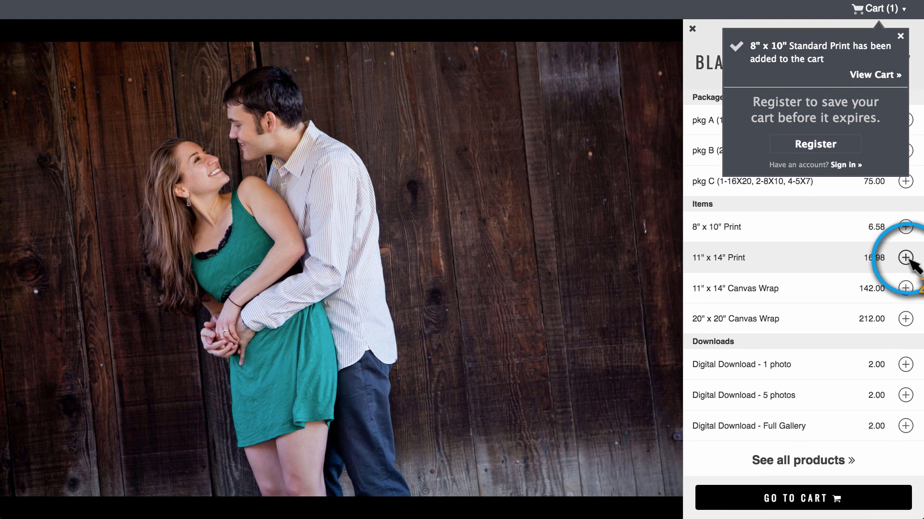
{"action": "left_click", "coordinate": [903, 257]}
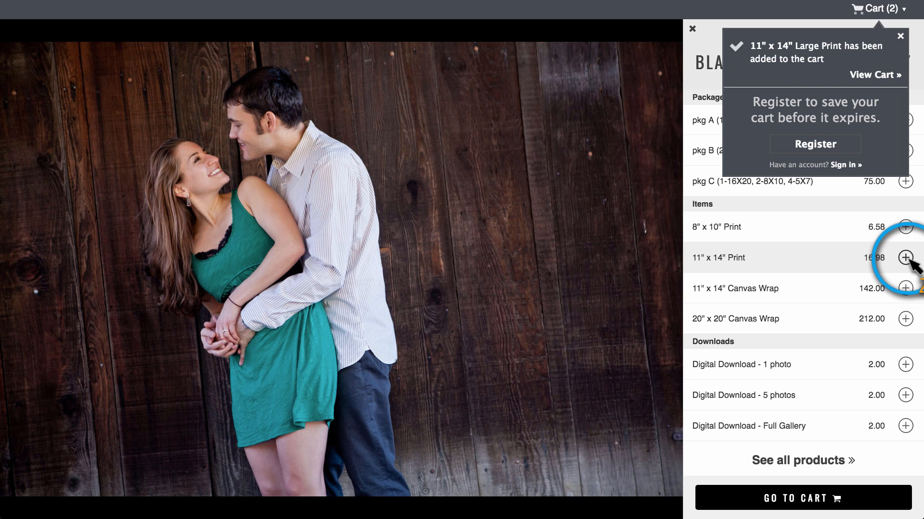
{"action": "mouse_move", "coordinate": [810, 475]}
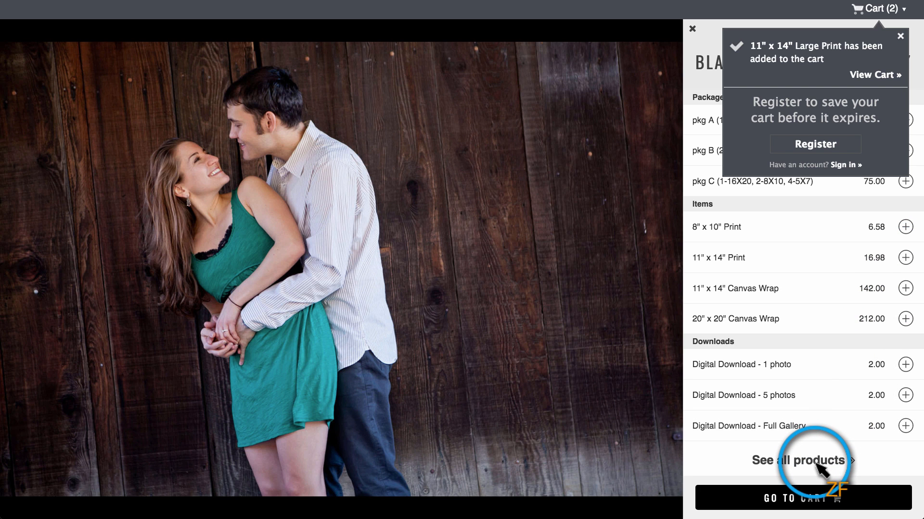
- Go to the shop's full product page and scroll down to the All Products section
{"action": "left_click", "coordinate": [801, 461]}
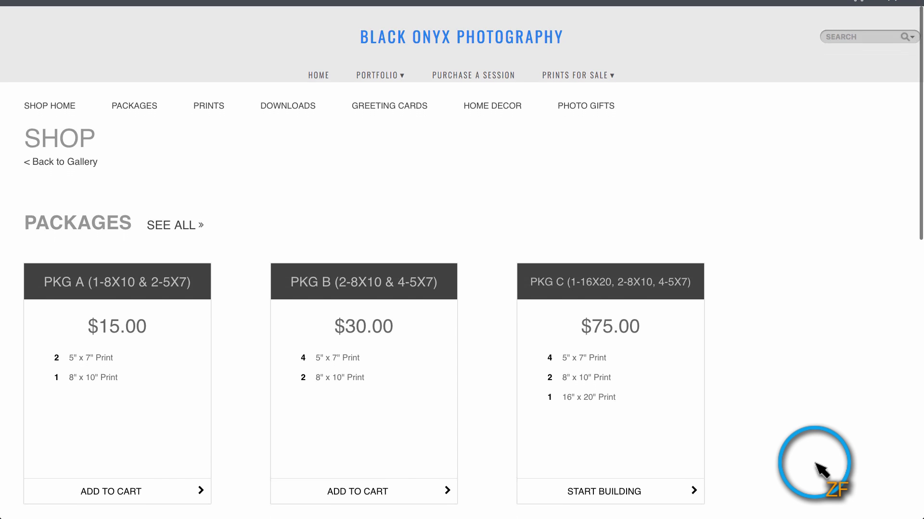
{"action": "scroll", "scroll_direction": "down", "scroll_amount": 3}
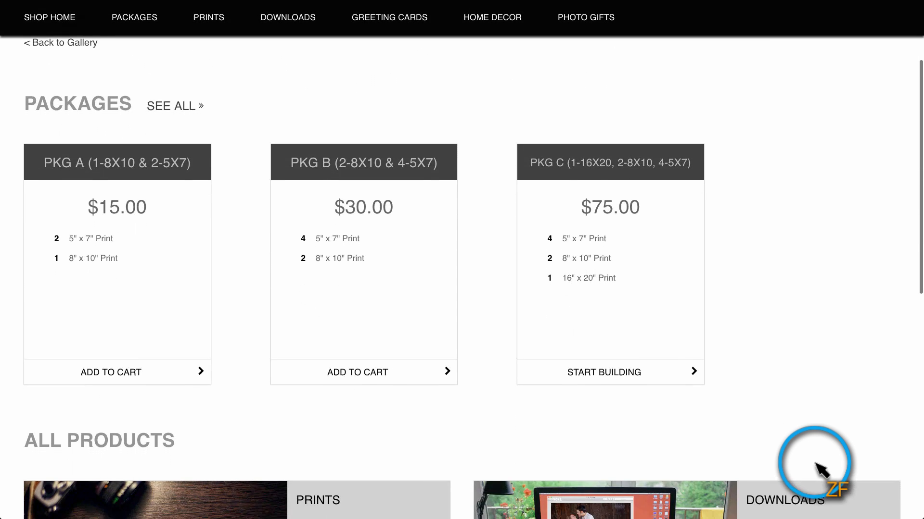
{"action": "scroll", "scroll_direction": "down", "scroll_amount": 3}
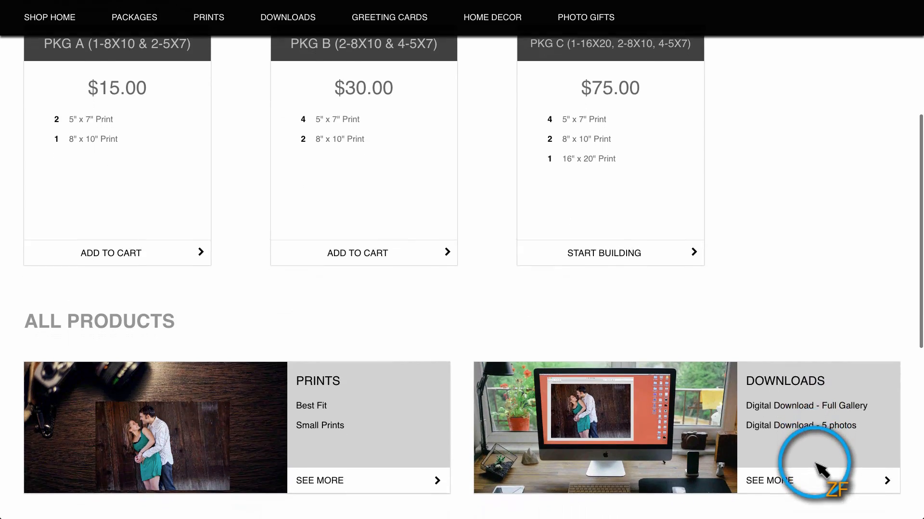
{"action": "scroll", "scroll_direction": "down", "scroll_amount": 3}
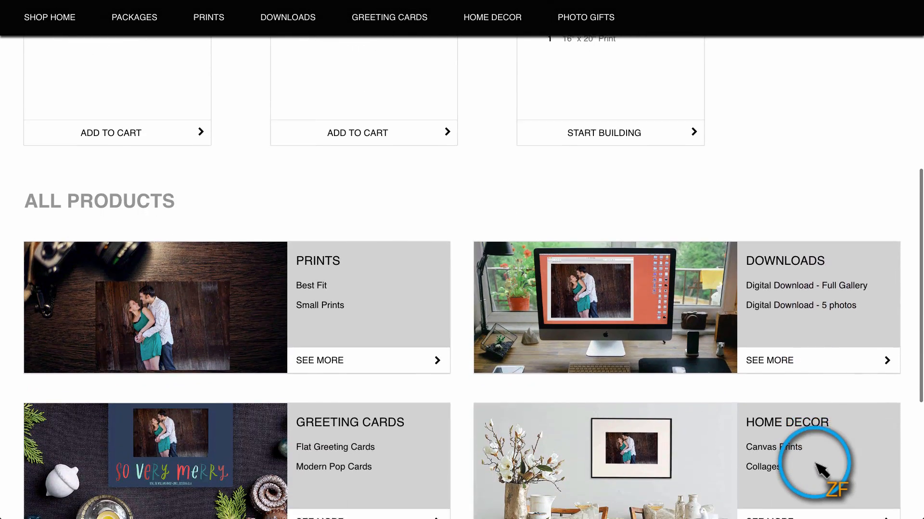
{"action": "scroll", "scroll_direction": "down", "scroll_amount": 3}
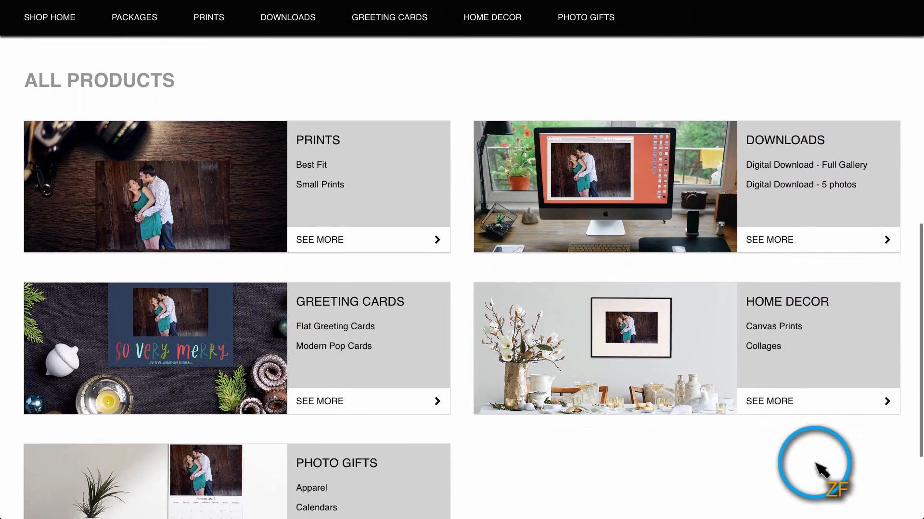
{"action": "scroll", "scroll_direction": "down", "scroll_amount": 3}
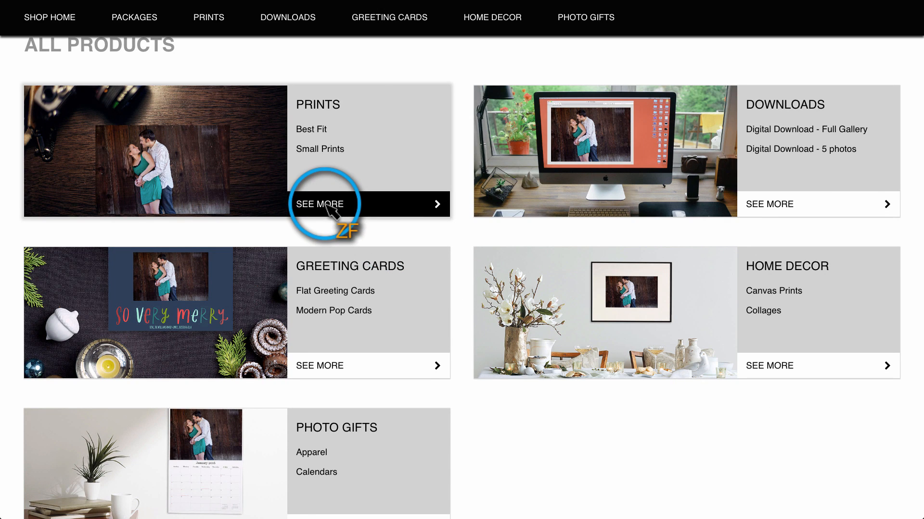
- Configure a 20 x 30 print with a Black Rounded Frame and a White mat
{"action": "left_click", "coordinate": [319, 204]}
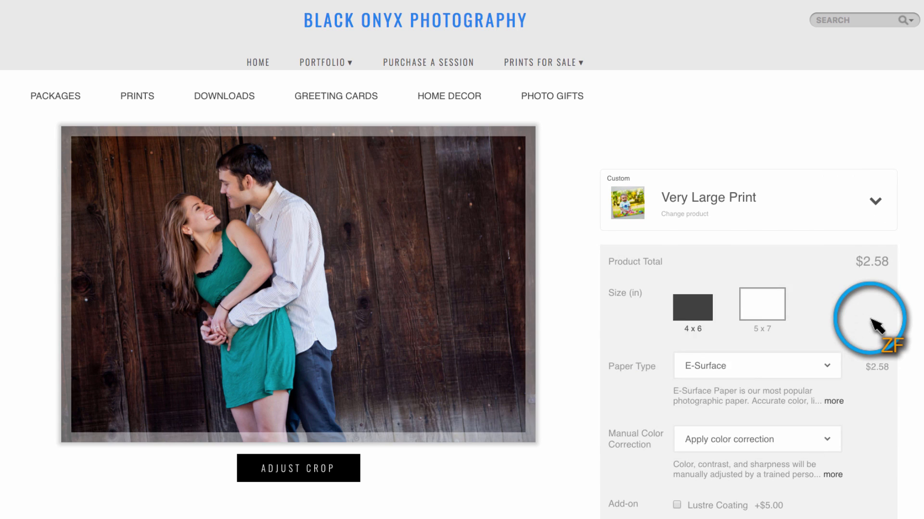
{"action": "left_click", "coordinate": [743, 319]}
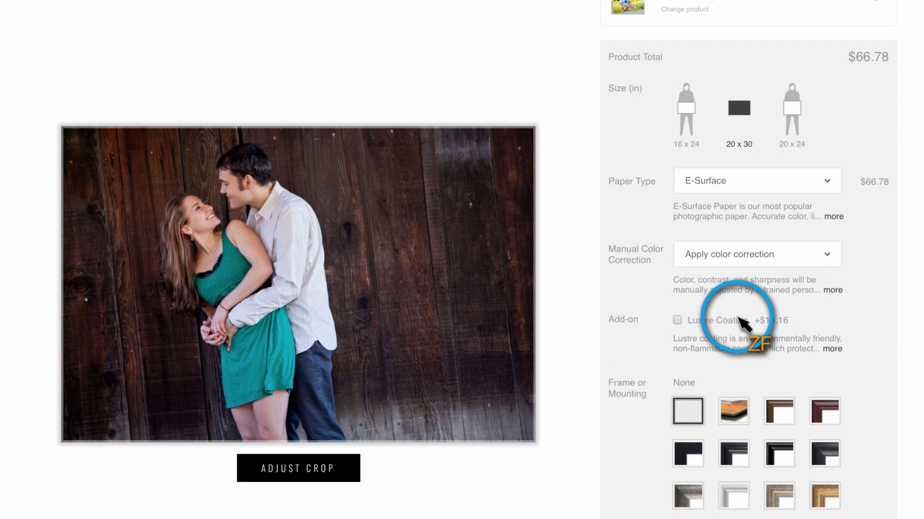
{"action": "left_click", "coordinate": [733, 327]}
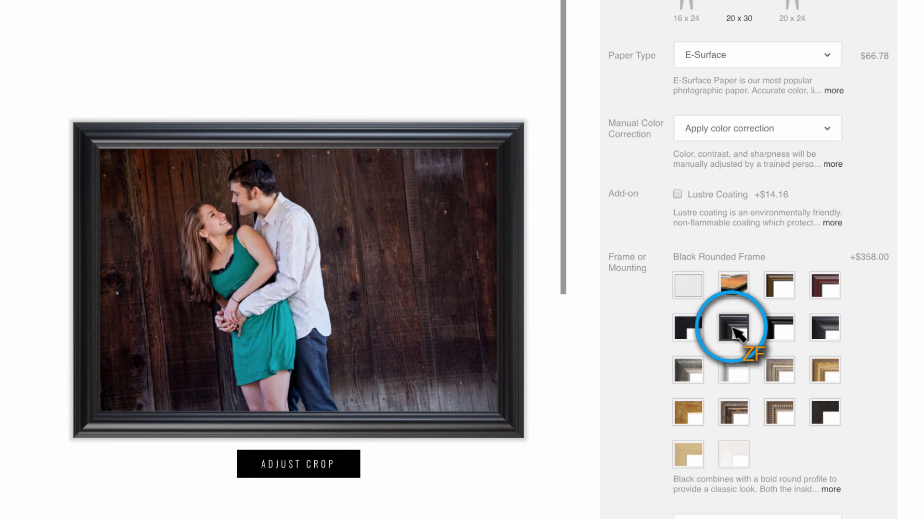
{"action": "scroll", "scroll_direction": "down", "scroll_amount": 3}
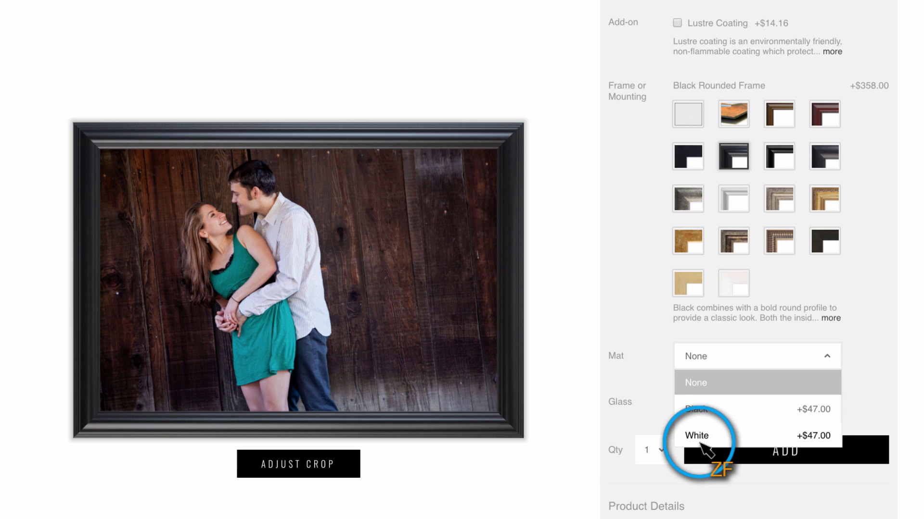
{"action": "left_click", "coordinate": [697, 436]}
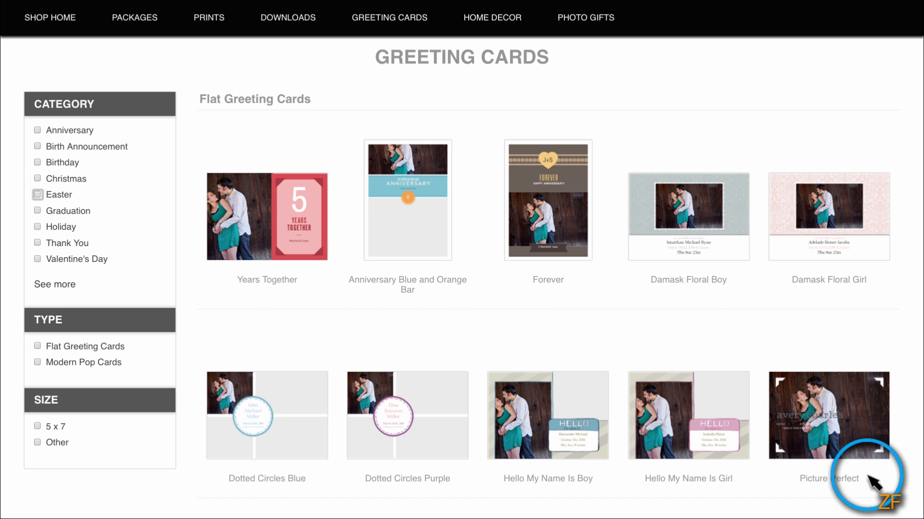
- Filter the greeting cards to show only Easter designs
{"action": "left_click", "coordinate": [35, 195]}
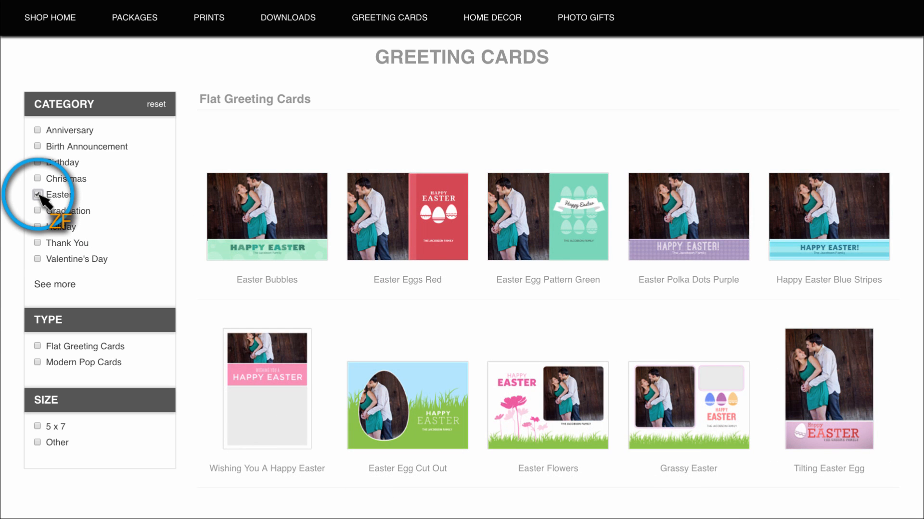
{"action": "left_click", "coordinate": [37, 347]}
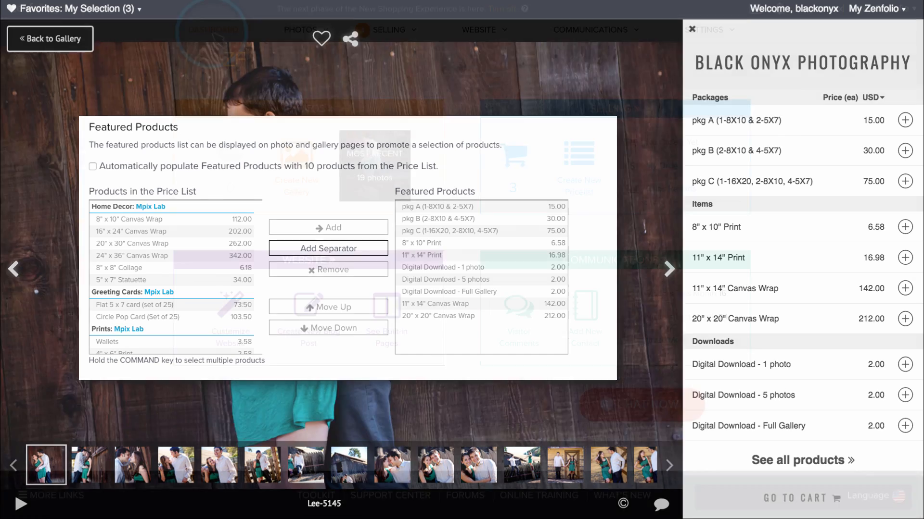
- Navigate from the dashboard via Selling > Price Lists to the Main Price List editor
{"action": "left_click", "coordinate": [212, 30]}
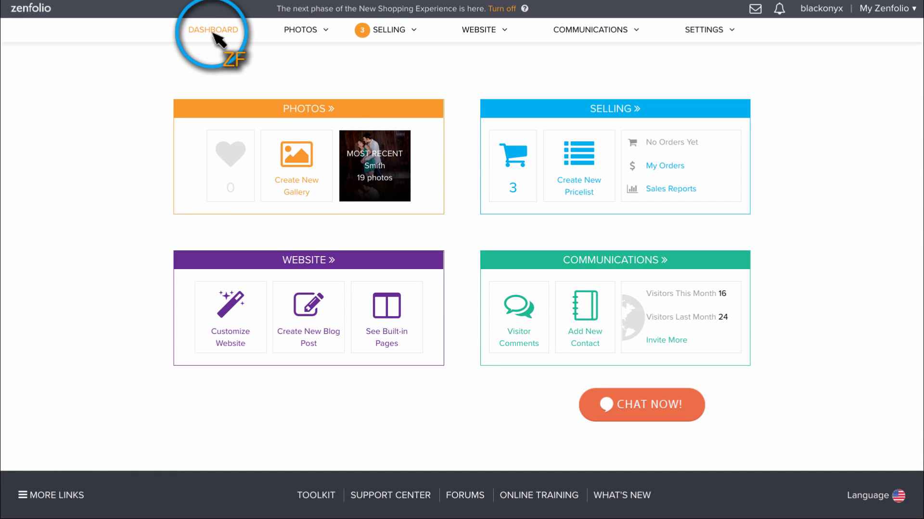
{"action": "left_click", "coordinate": [391, 30]}
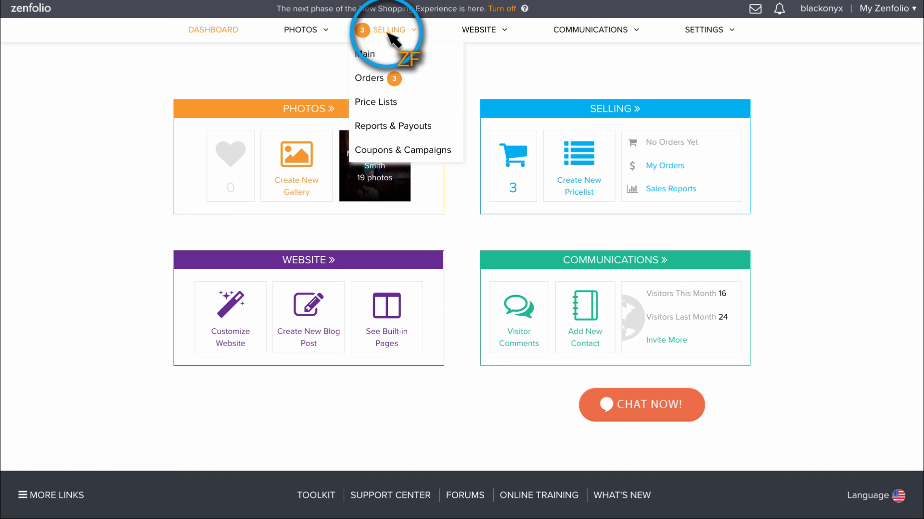
{"action": "left_click", "coordinate": [375, 102]}
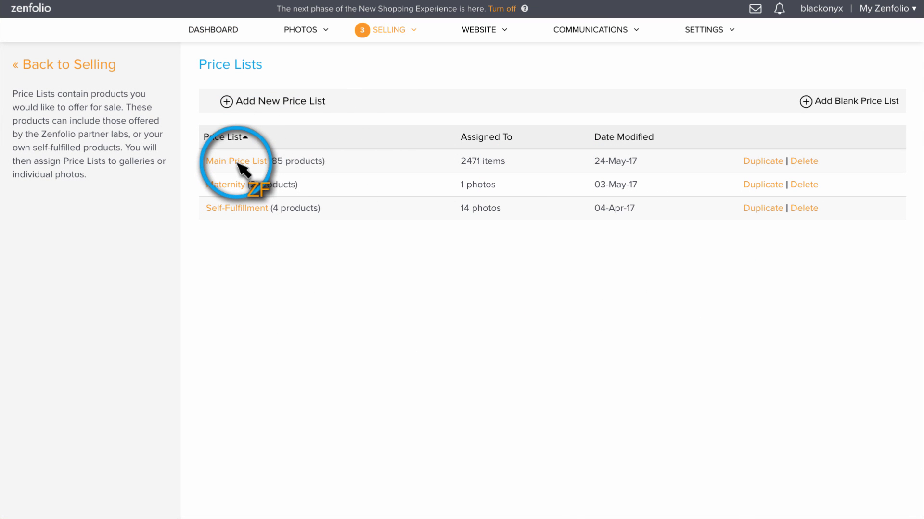
{"action": "left_click", "coordinate": [236, 161]}
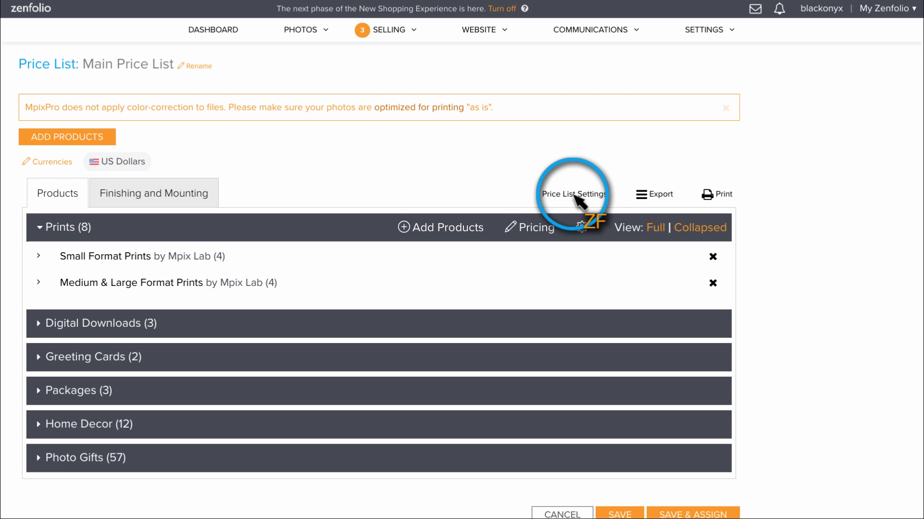
- Remove the three canvas wraps from the Featured Products list
{"action": "left_click", "coordinate": [572, 194]}
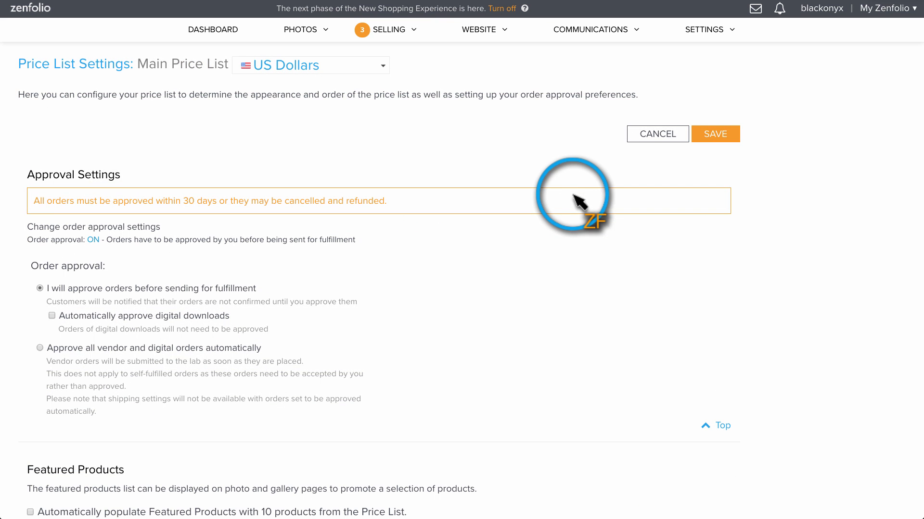
{"action": "scroll", "scroll_direction": "down", "scroll_amount": 3}
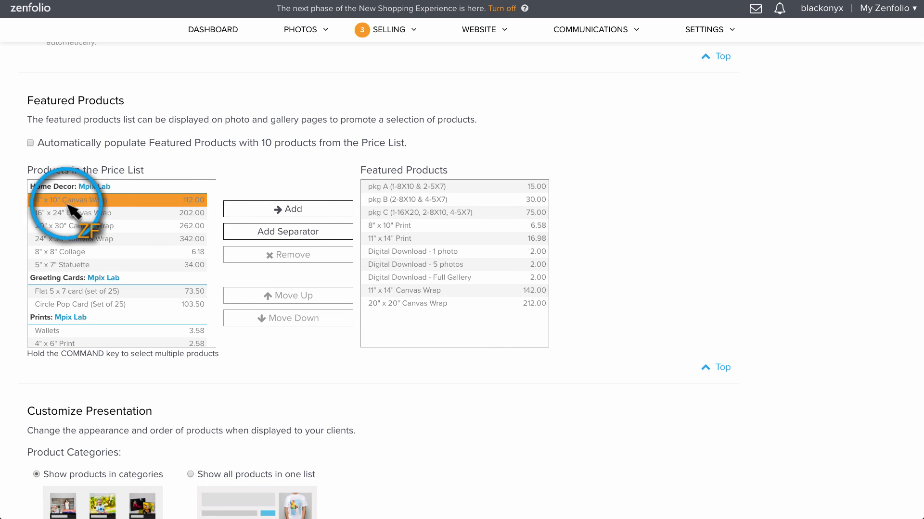
{"action": "left_click", "coordinate": [287, 209]}
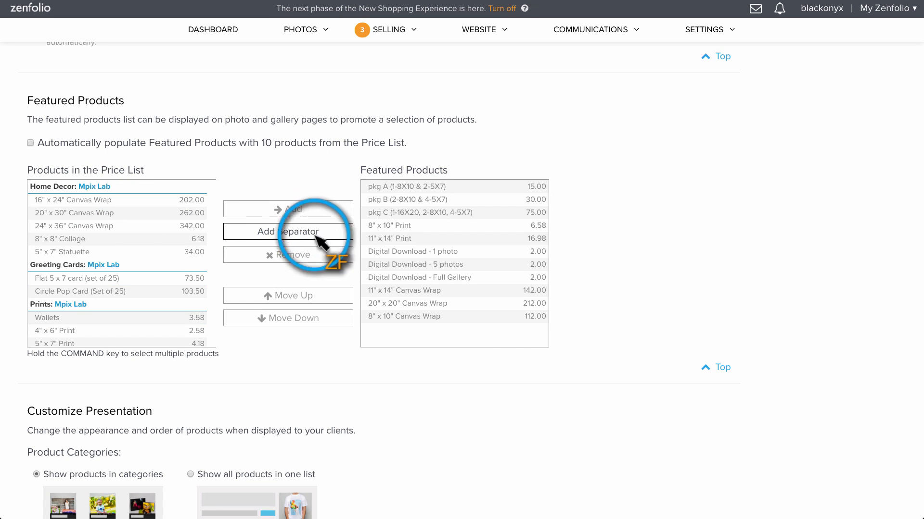
{"action": "left_click", "coordinate": [424, 317]}
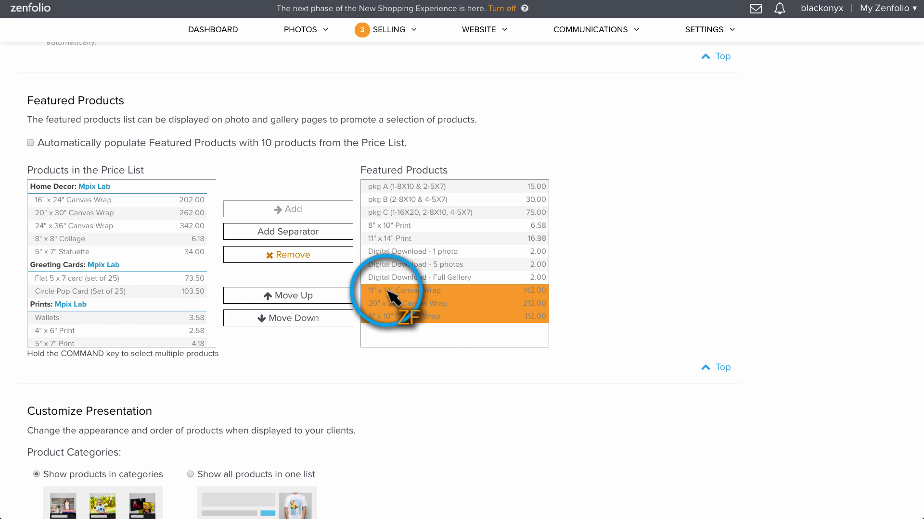
{"action": "left_click", "coordinate": [287, 254]}
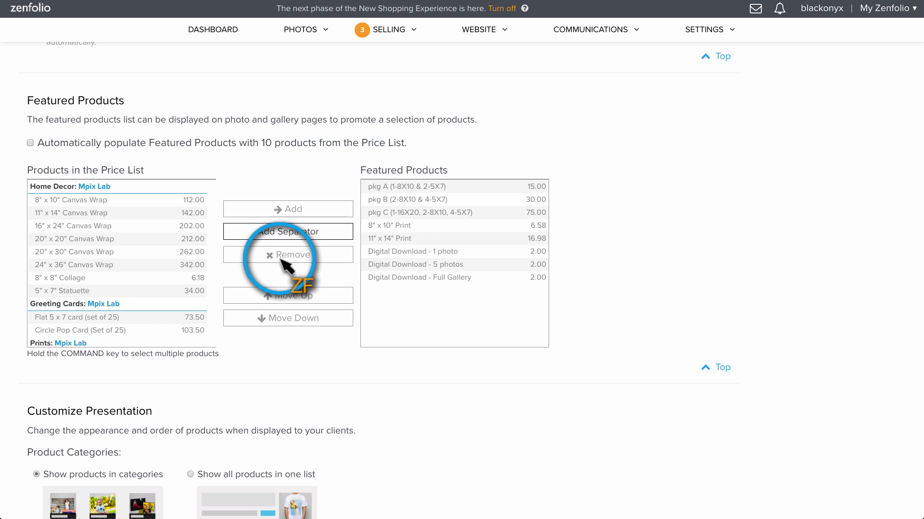
- Move Digital Download - Full Gallery to the top of Featured Products and save the price list
{"action": "left_click", "coordinate": [419, 277]}
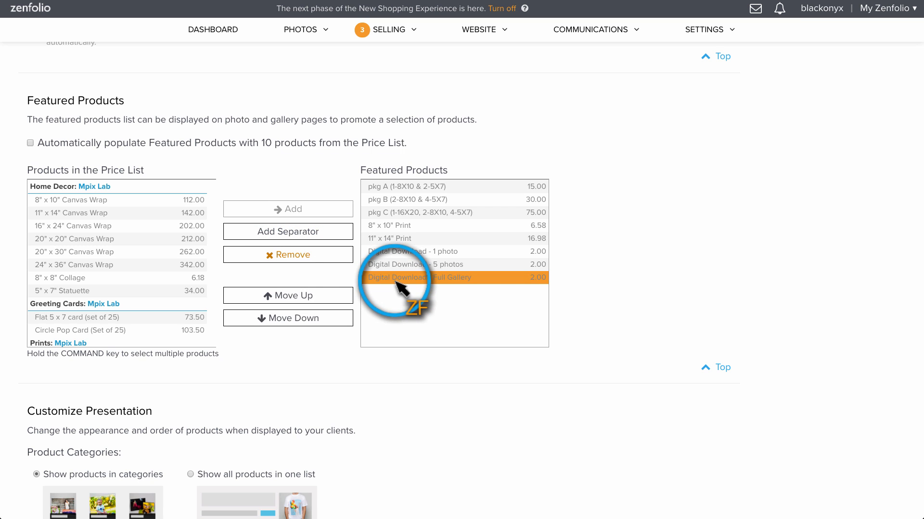
{"action": "left_click", "coordinate": [287, 296]}
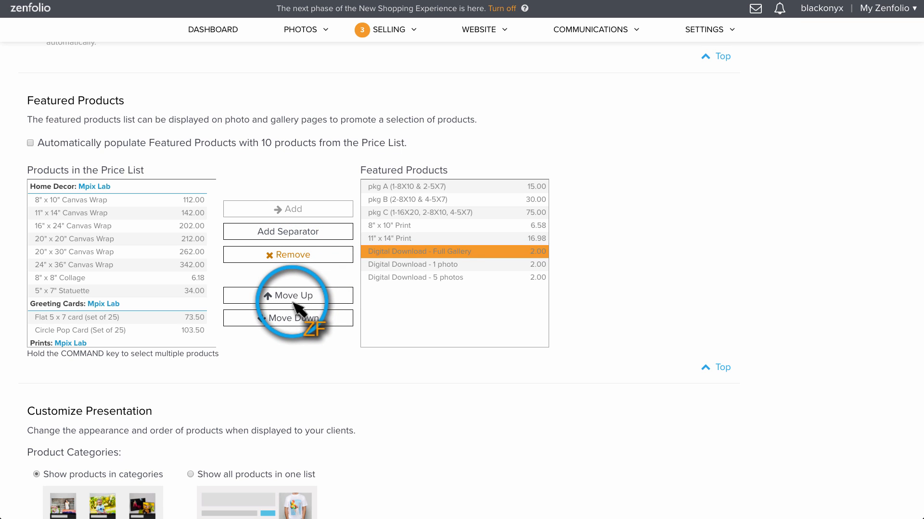
{"action": "left_click", "coordinate": [288, 296]}
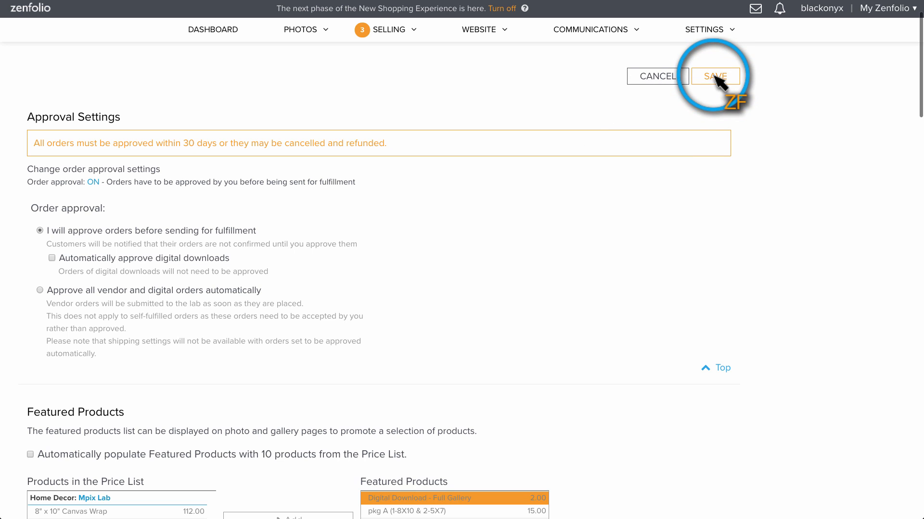
{"action": "left_click", "coordinate": [714, 76]}
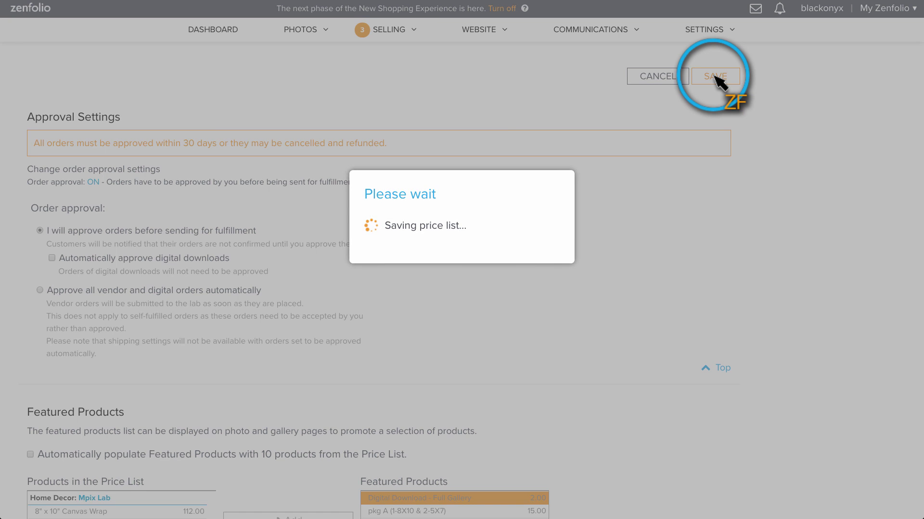
{"action": "left_click", "coordinate": [716, 76]}
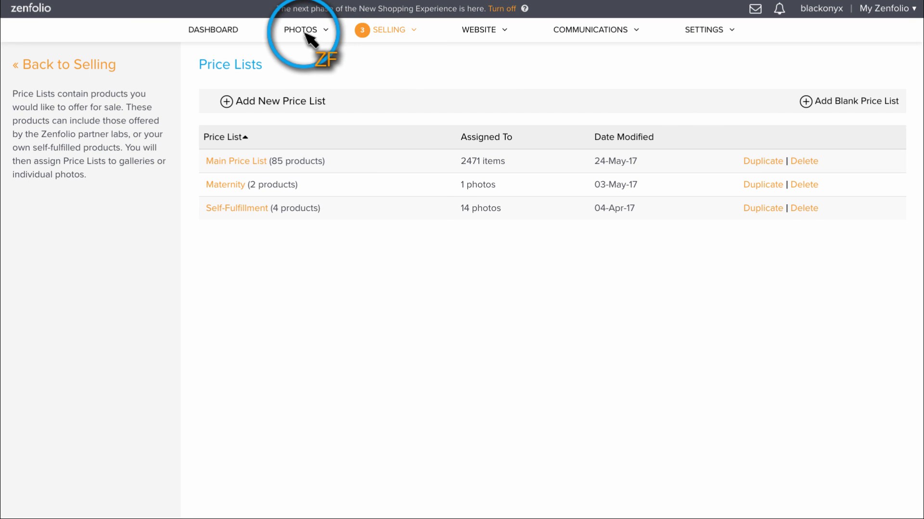
- Open the Clients > Smith gallery in the site customizer on a single photo's Quick Shop page
{"action": "left_click", "coordinate": [302, 30]}
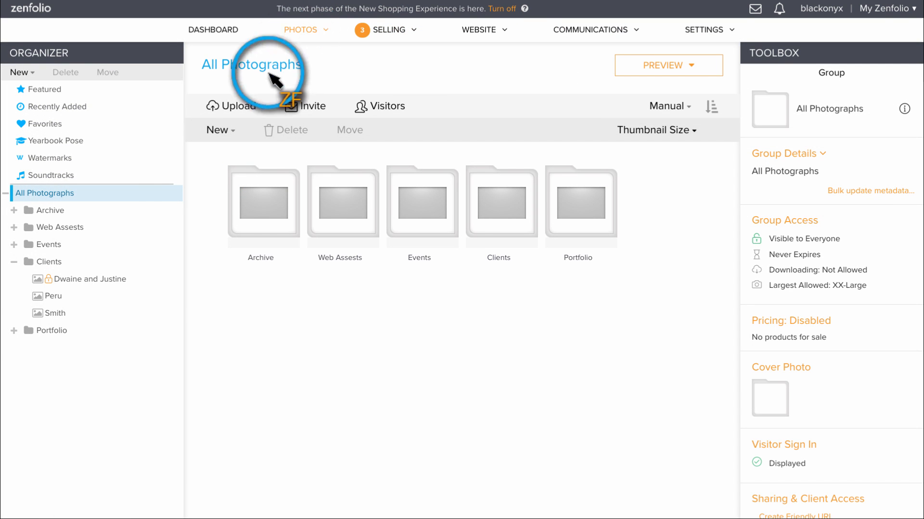
{"action": "left_click", "coordinate": [54, 314]}
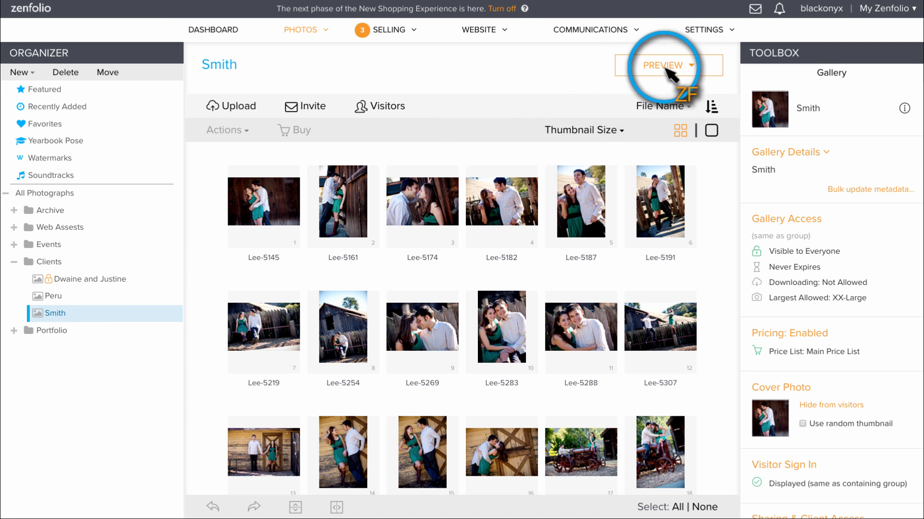
{"action": "left_click", "coordinate": [668, 66]}
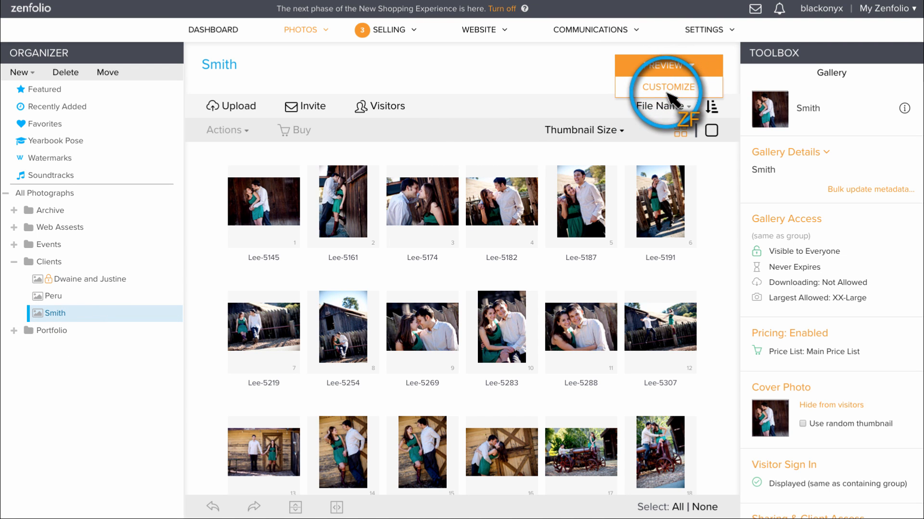
{"action": "left_click", "coordinate": [668, 86]}
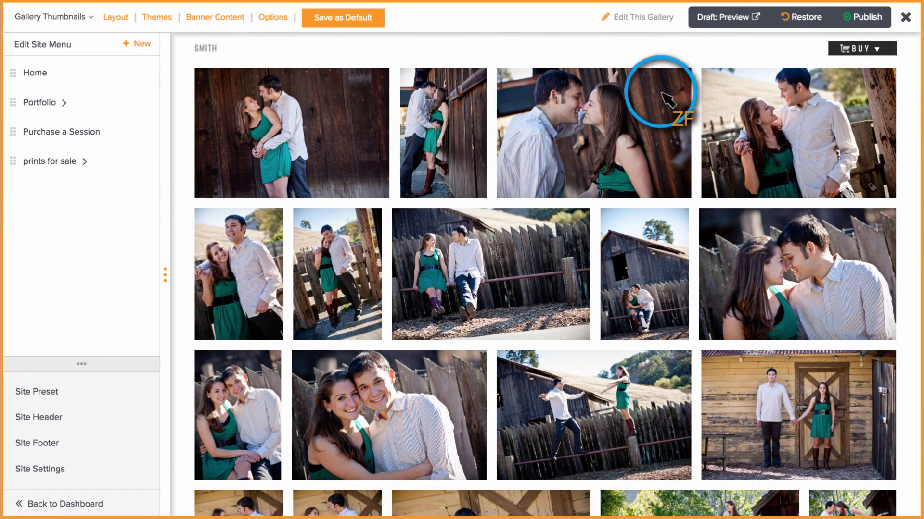
{"action": "left_click", "coordinate": [58, 17]}
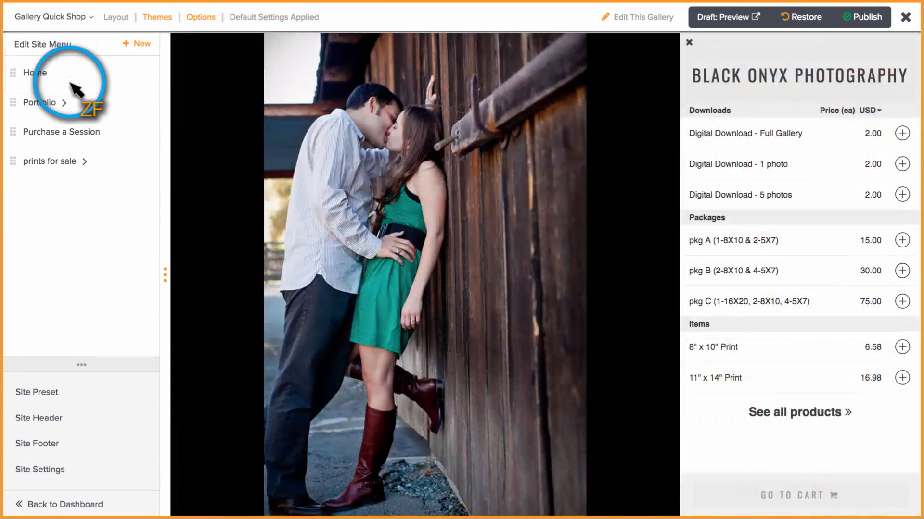
{"action": "mouse_move", "coordinate": [208, 27]}
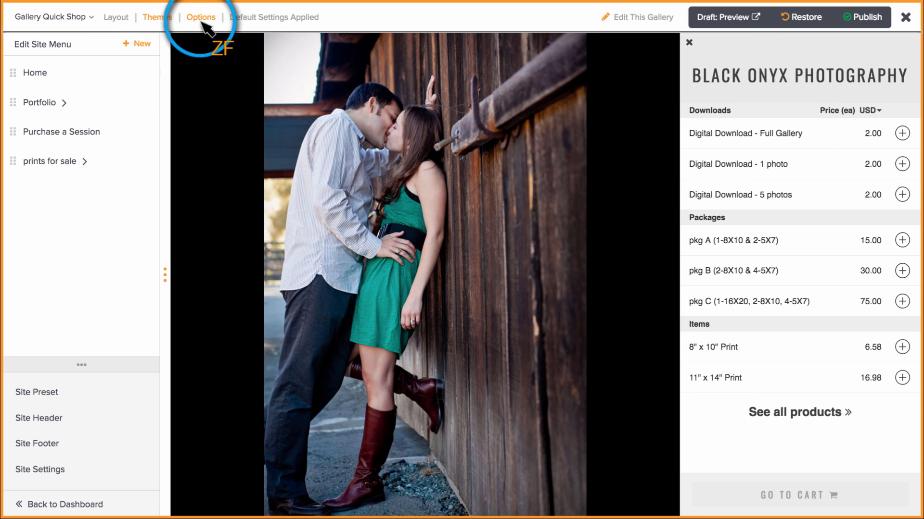
- In Quick Shop page options, keep the sidebar shown and set the Downloads icon to Hide
{"action": "left_click", "coordinate": [201, 17]}
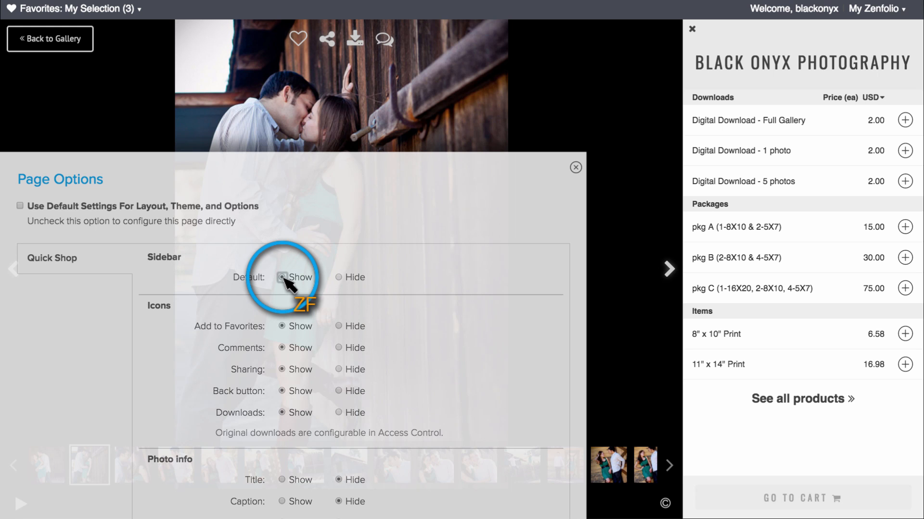
{"action": "left_click", "coordinate": [338, 277]}
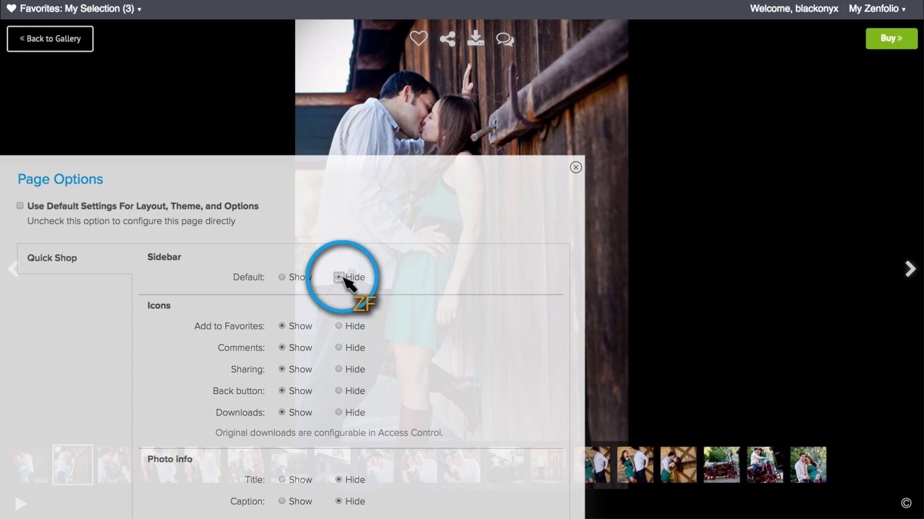
{"action": "left_click", "coordinate": [281, 277]}
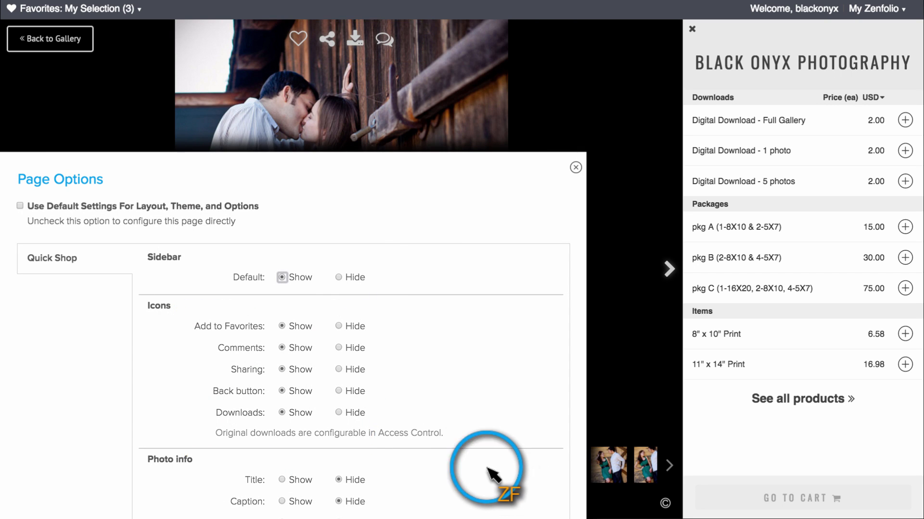
{"action": "mouse_move", "coordinate": [276, 424]}
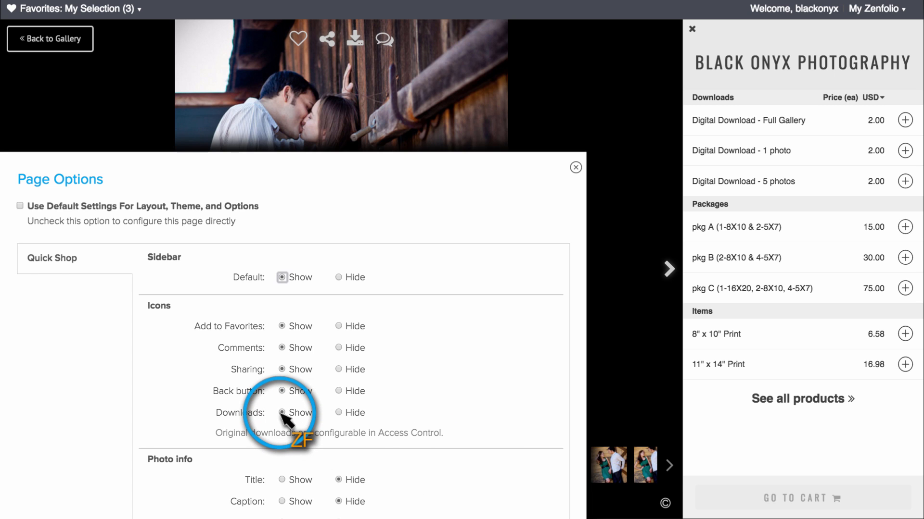
{"action": "left_click", "coordinate": [356, 40]}
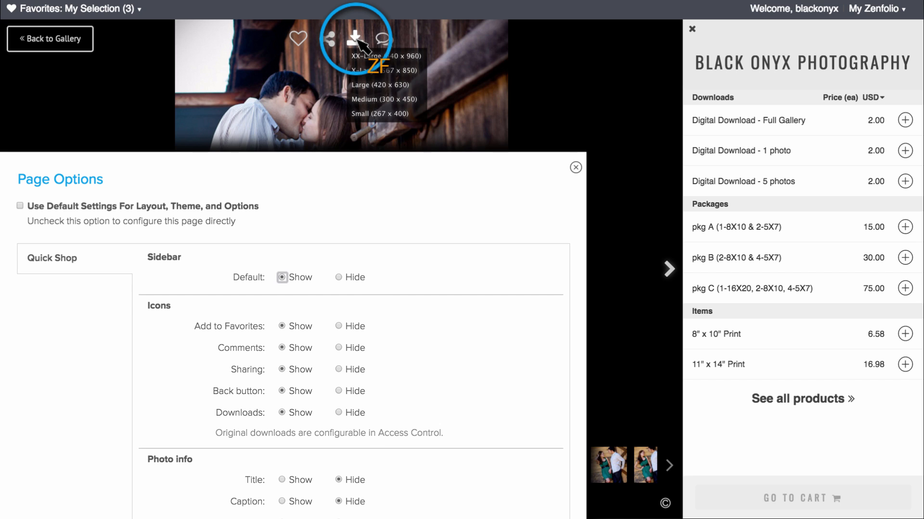
{"action": "left_click", "coordinate": [339, 413]}
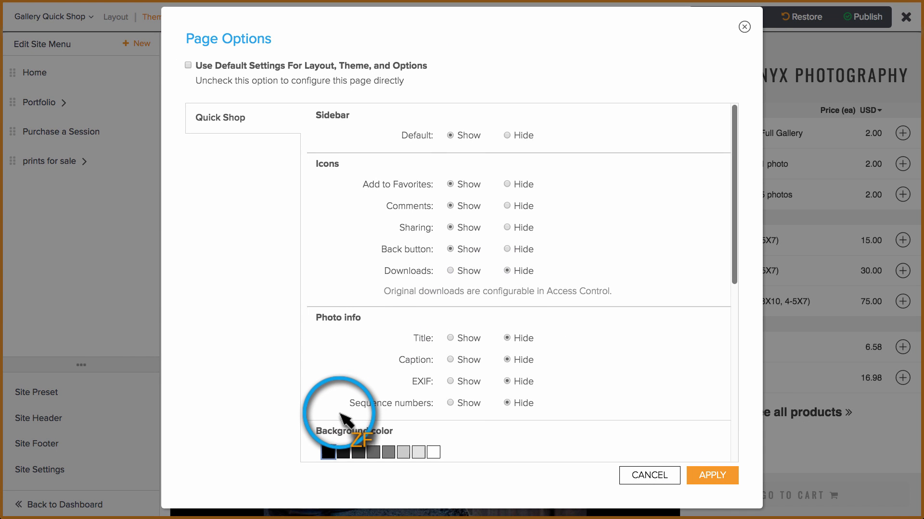
- Apply the page options so the photo page no longer shows the downloads icon
{"action": "scroll", "scroll_direction": "down", "scroll_amount": 3}
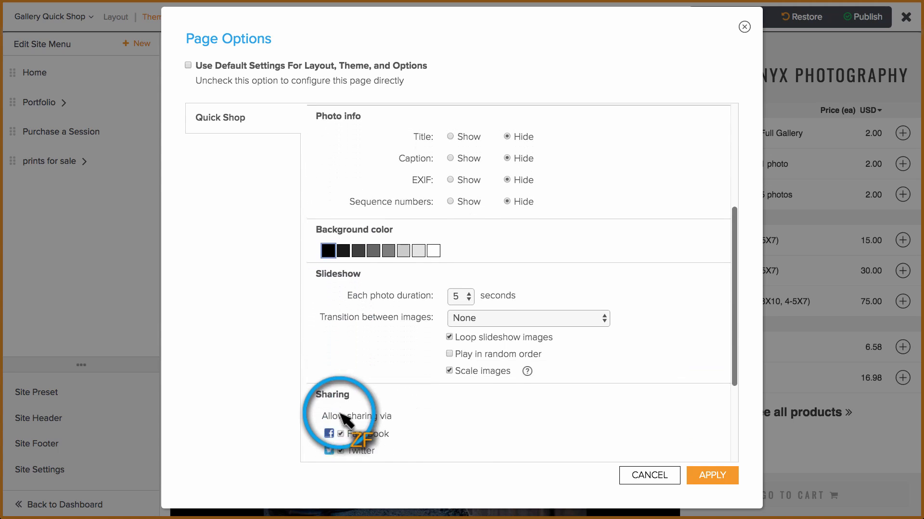
{"action": "scroll", "scroll_direction": "down", "scroll_amount": 3}
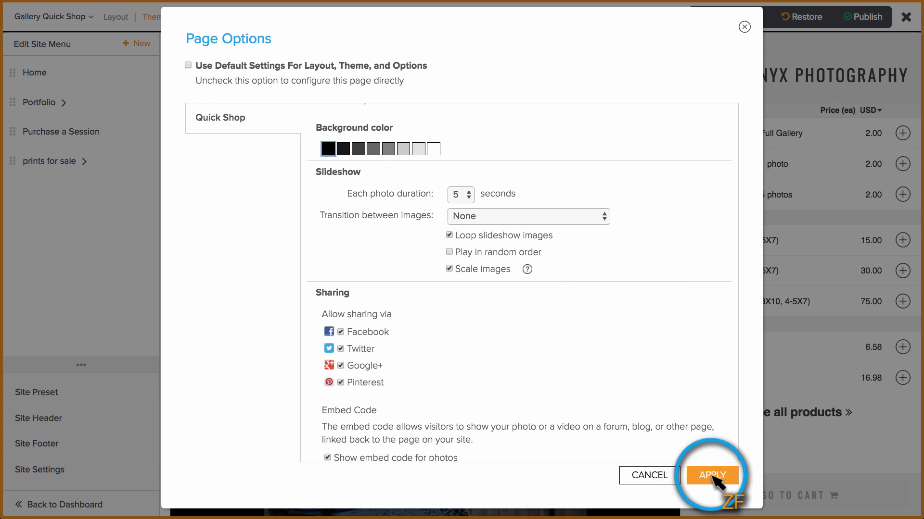
{"action": "left_click", "coordinate": [711, 475]}
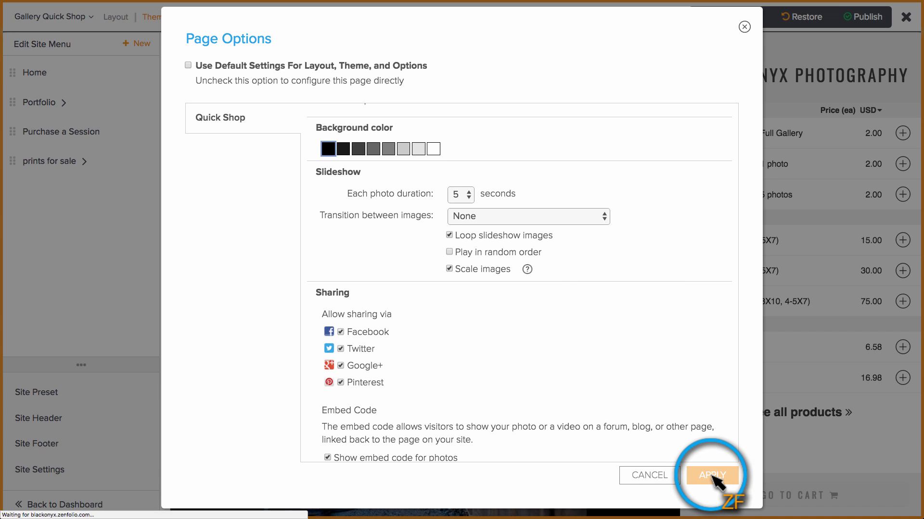
{"action": "left_click", "coordinate": [712, 475]}
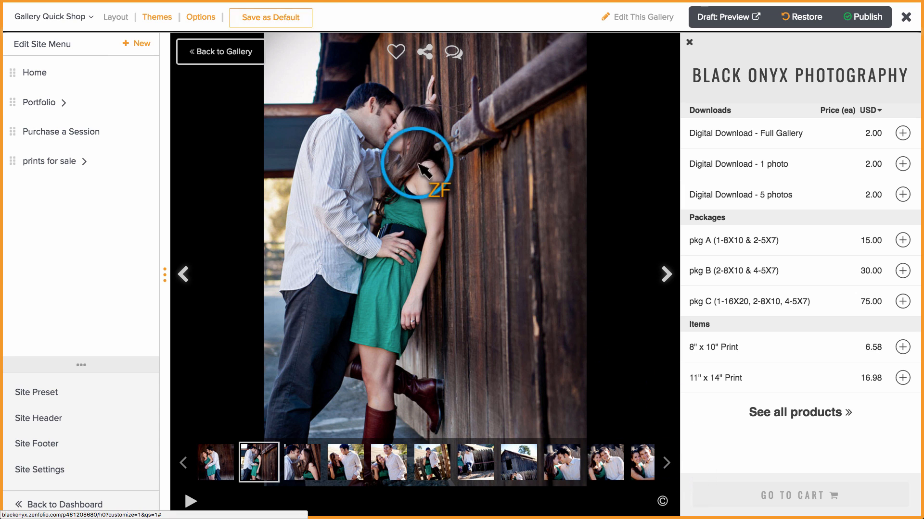
- Save the current Quick Shop page settings as the default for all gallery pages
{"action": "left_click", "coordinate": [270, 17]}
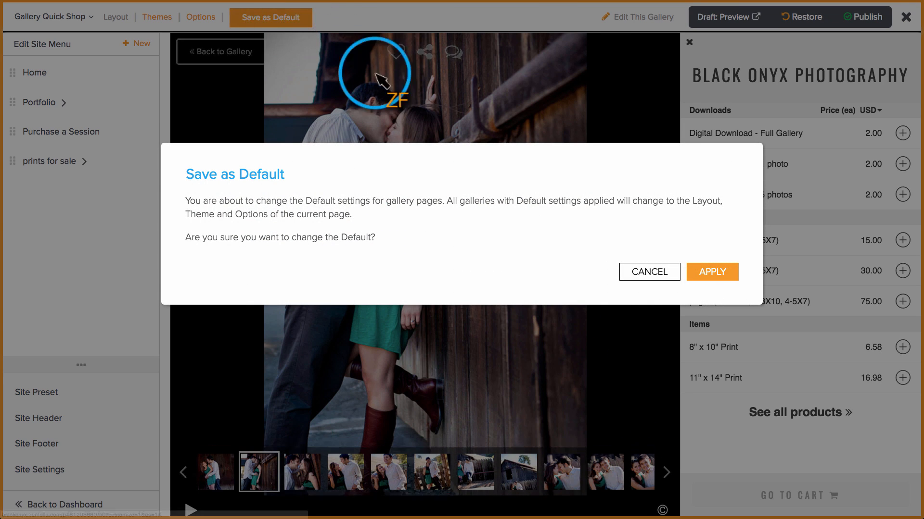
{"action": "left_click", "coordinate": [712, 271]}
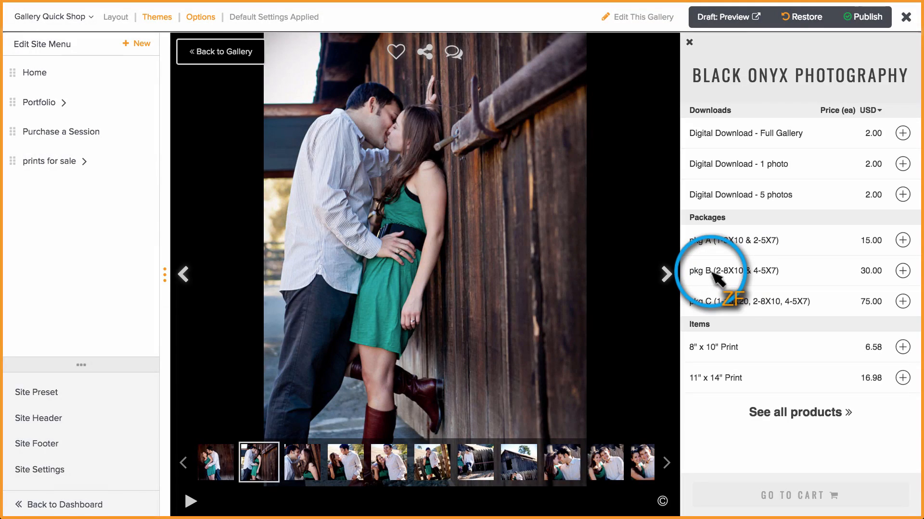